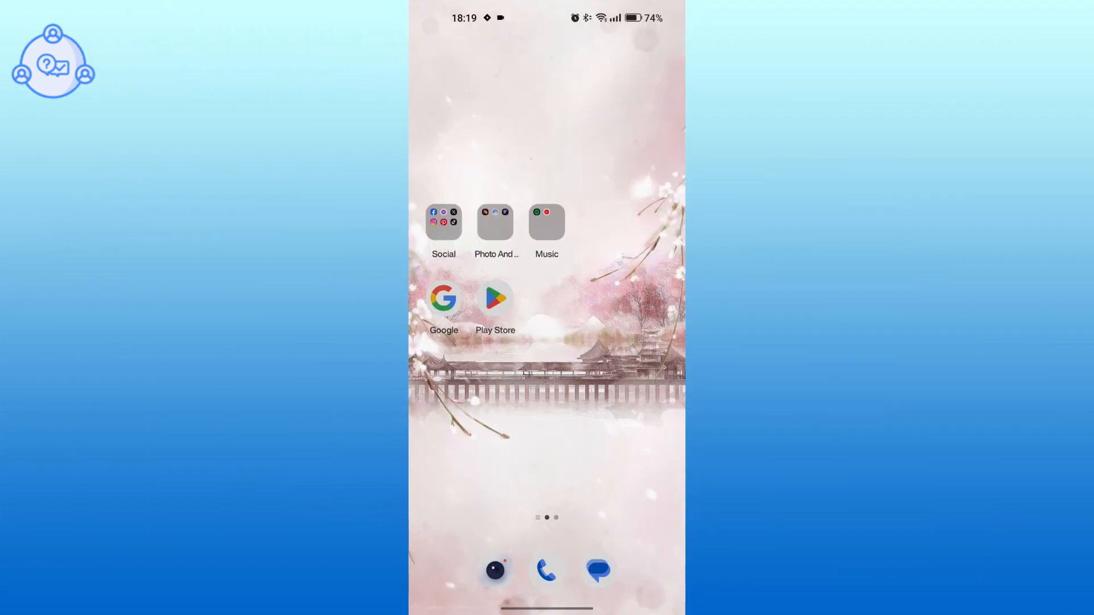
Step: Launch Google Play Store from its home-screen icon
click(495, 300)
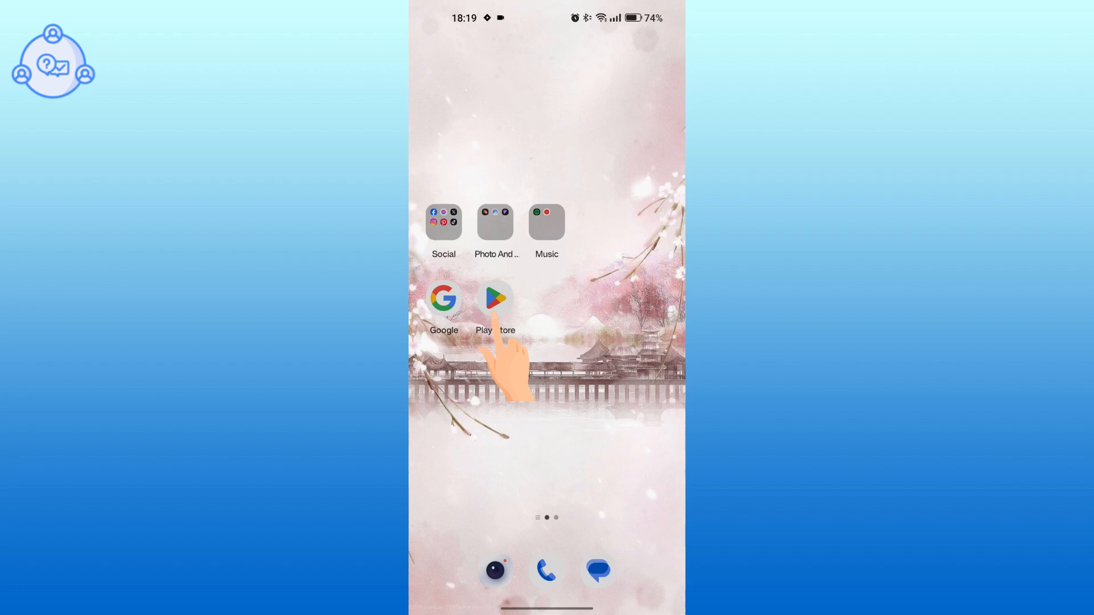
click(496, 302)
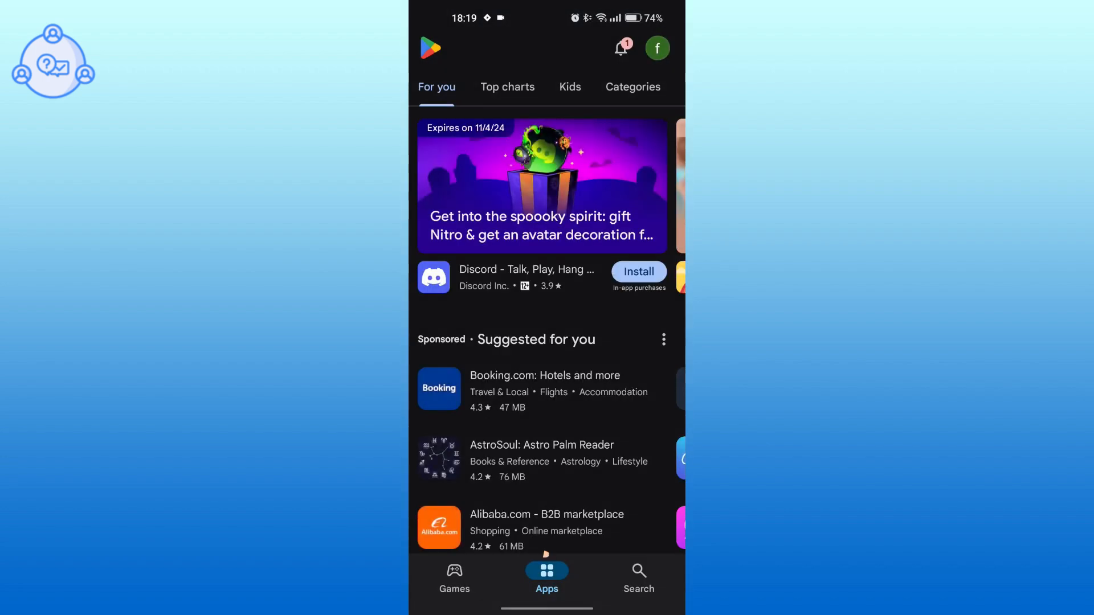
Step: Search the Play Store for "moodle"
click(637, 577)
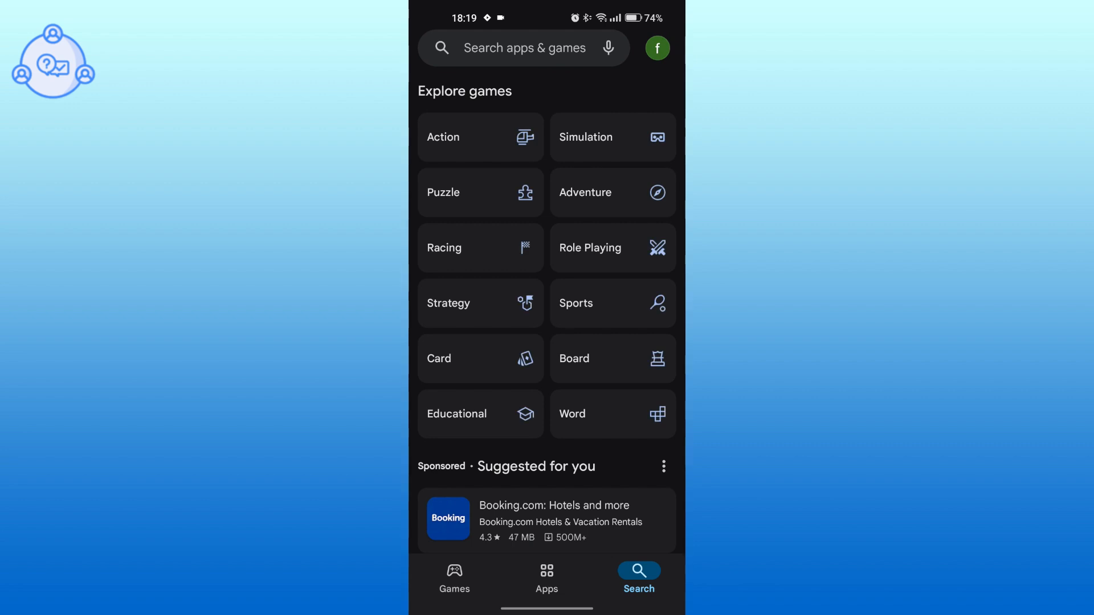
text(moodle)
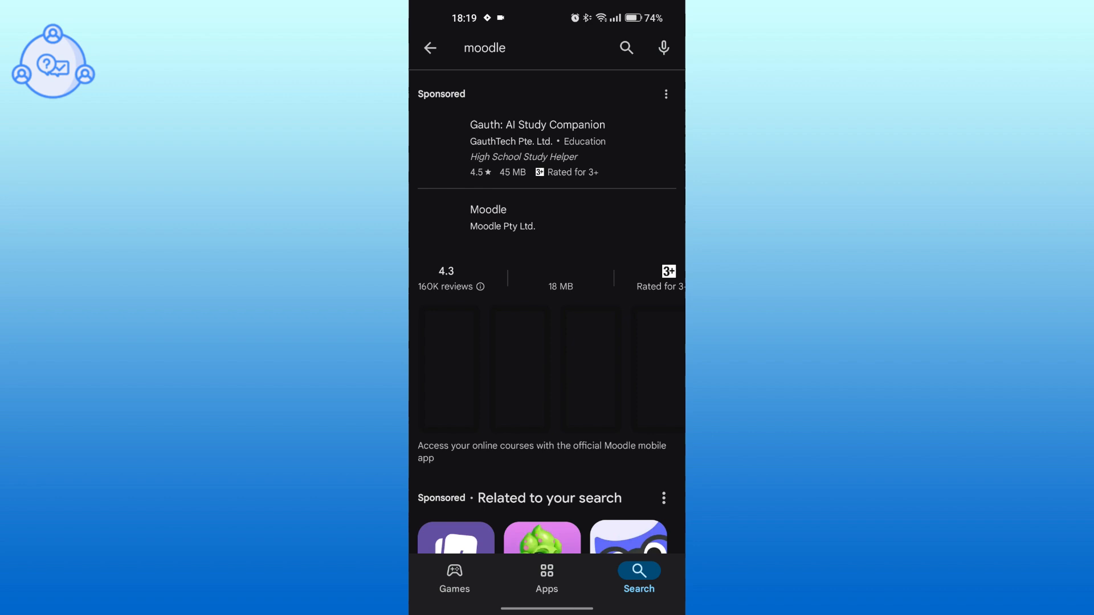
Step: Install the Moodle app from its store page and open it
click(488, 217)
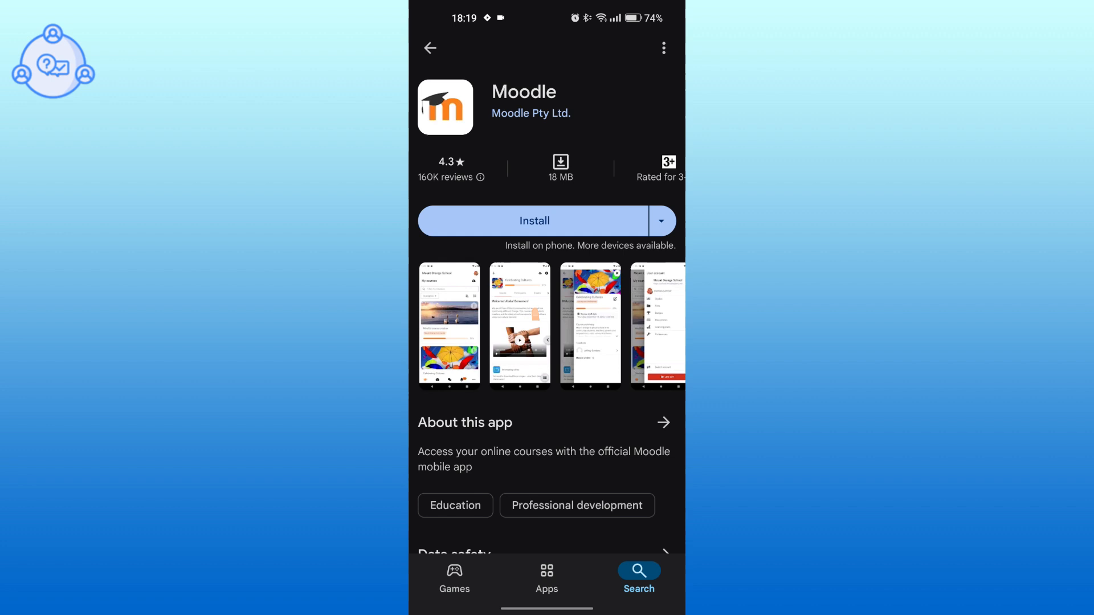
click(534, 220)
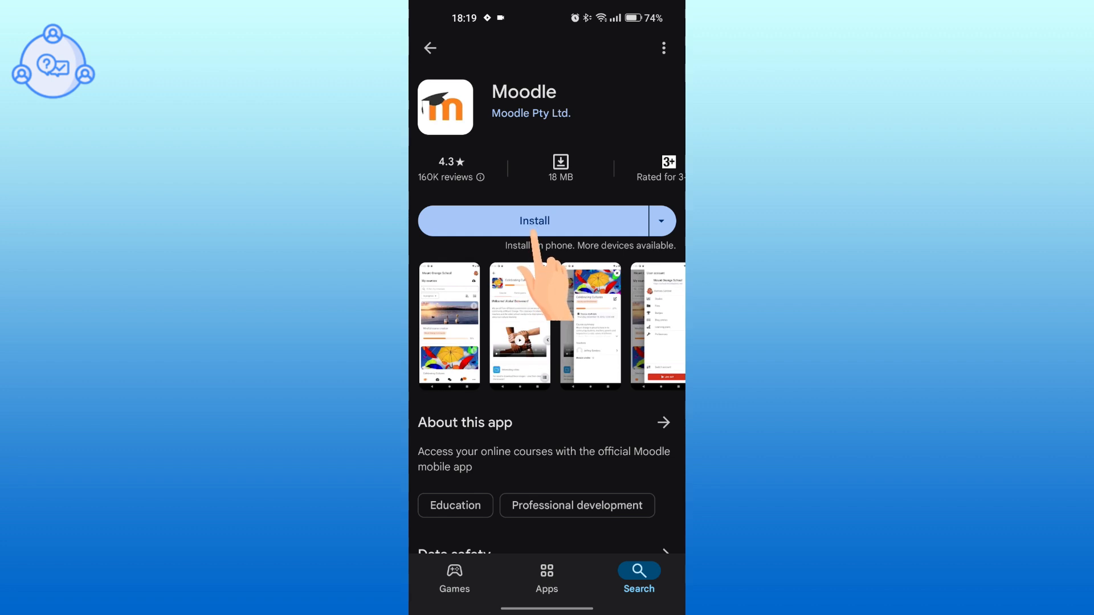
click(534, 221)
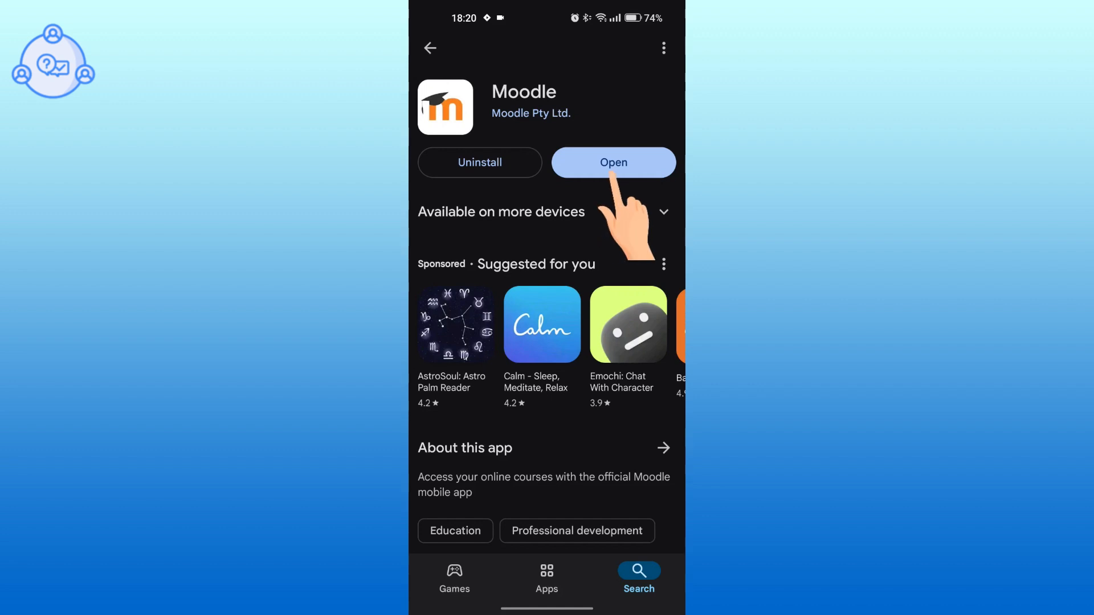
click(613, 161)
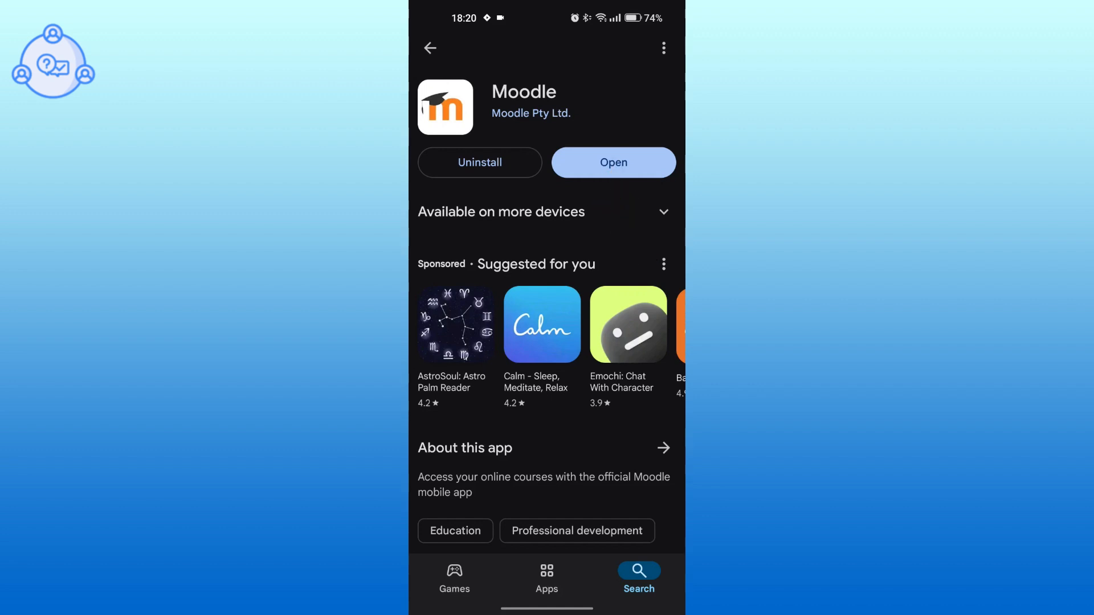
click(612, 162)
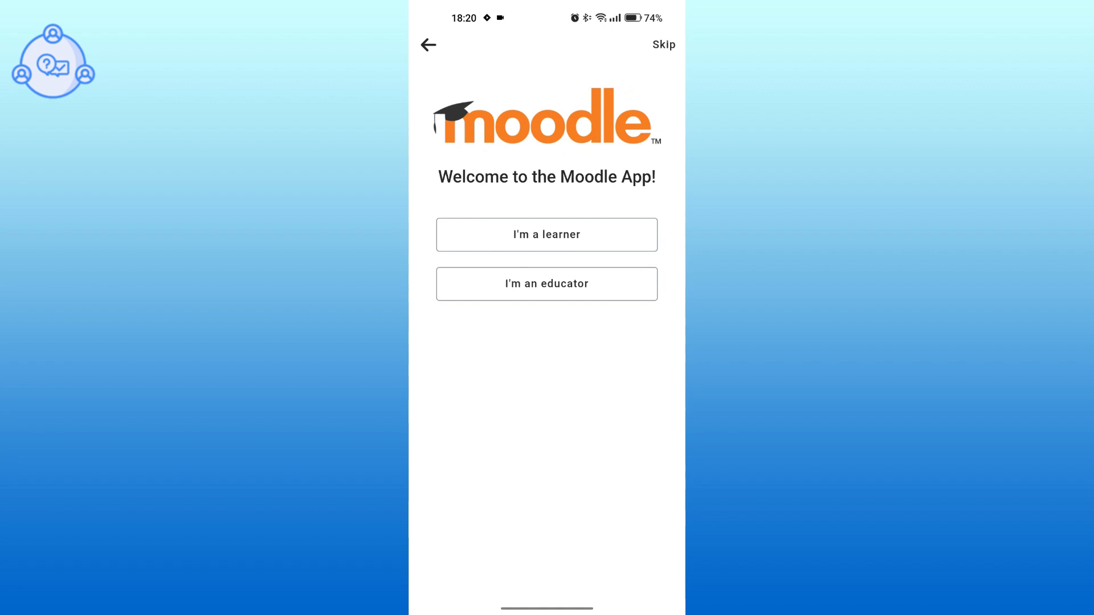